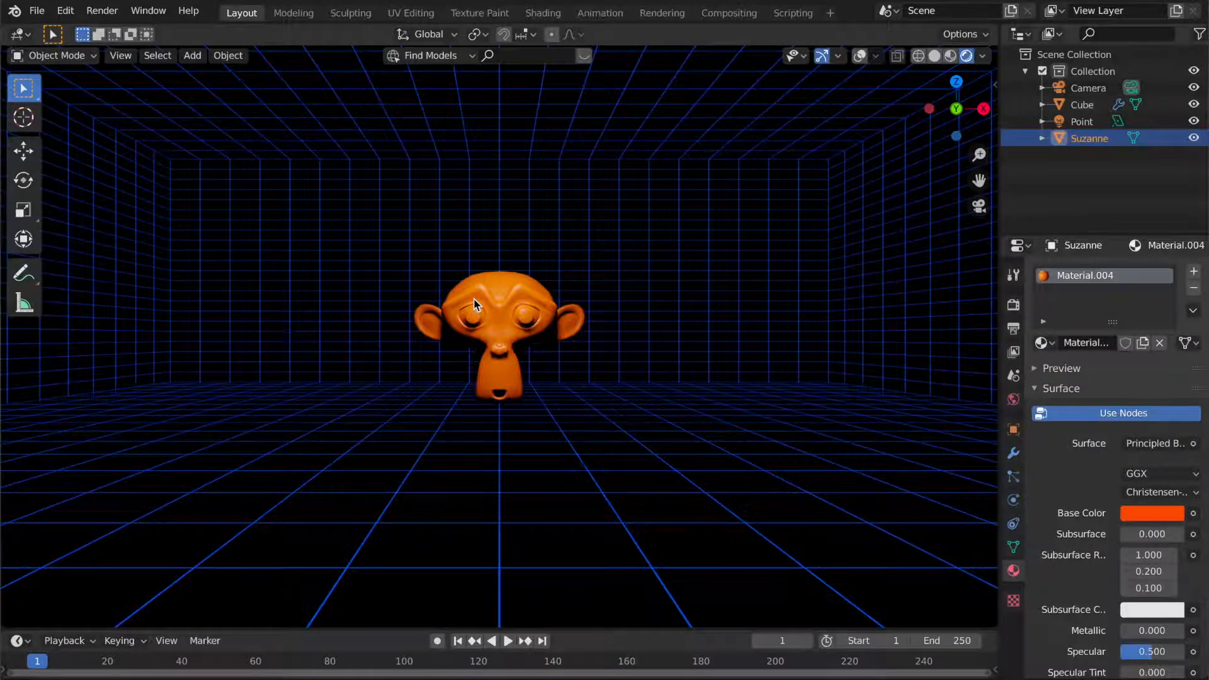
{"action": "mouse_move", "coordinate": [534, 310]}
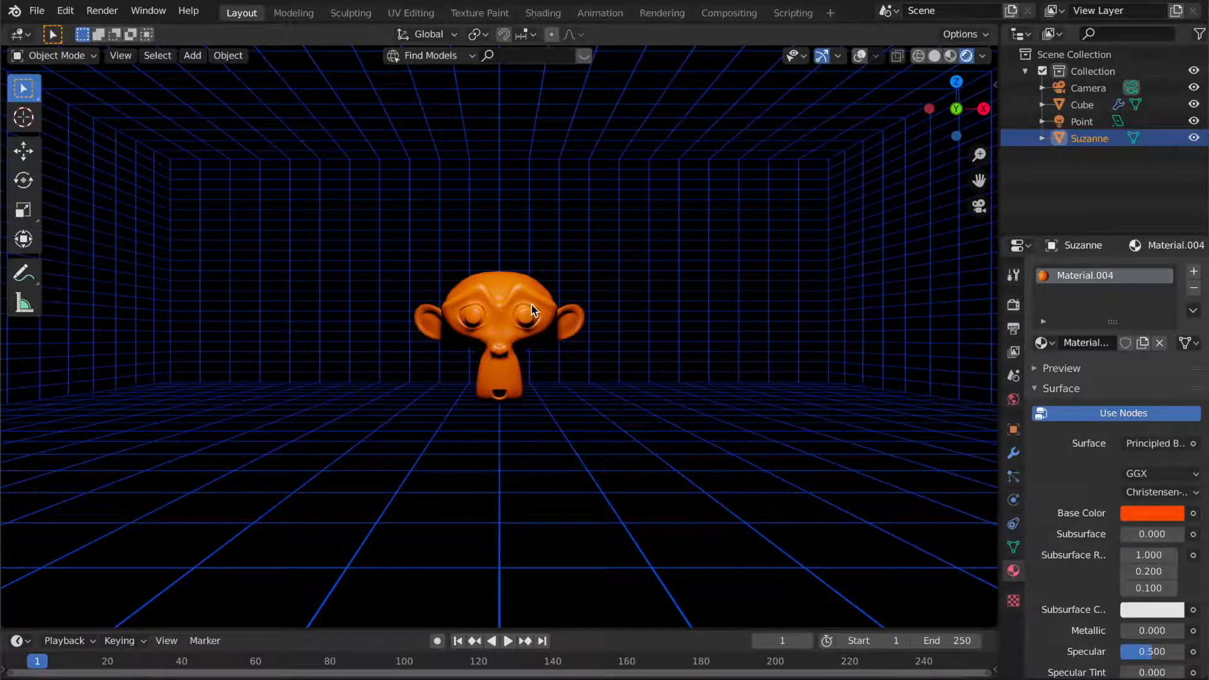
{"action": "mouse_move", "coordinate": [501, 309]}
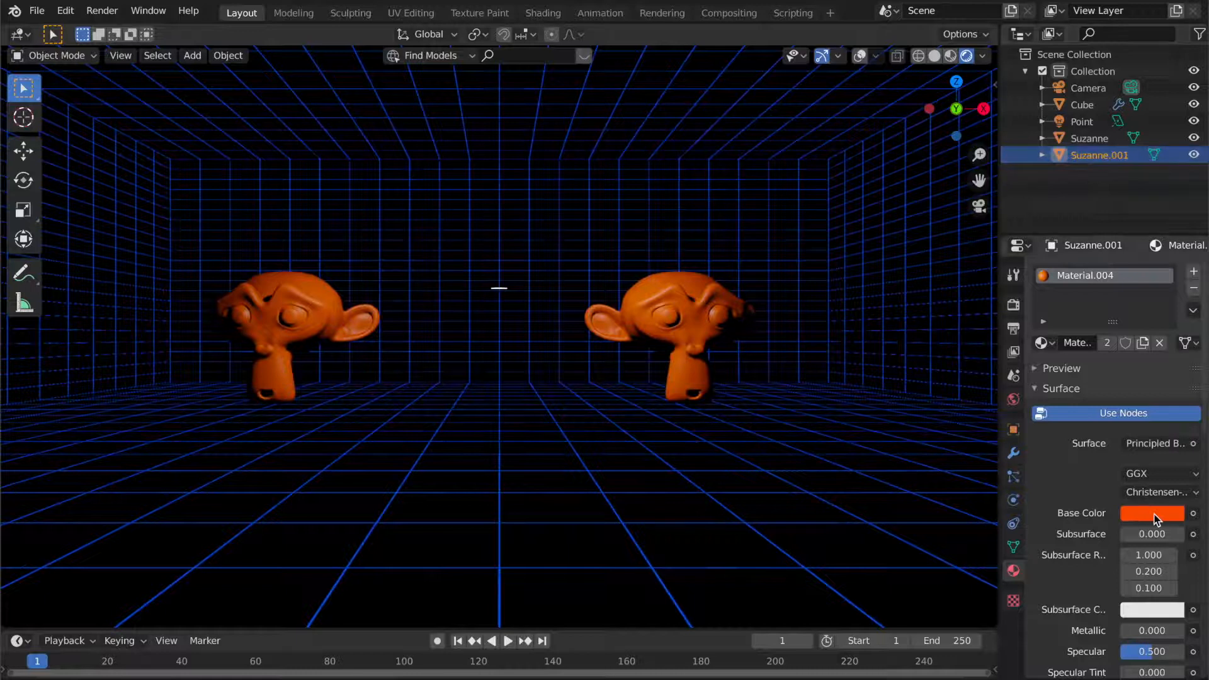
Step: Set the shared Material.004 base color to magenta, recoloring both Suzanne heads
{"action": "left_click", "coordinate": [1152, 513]}
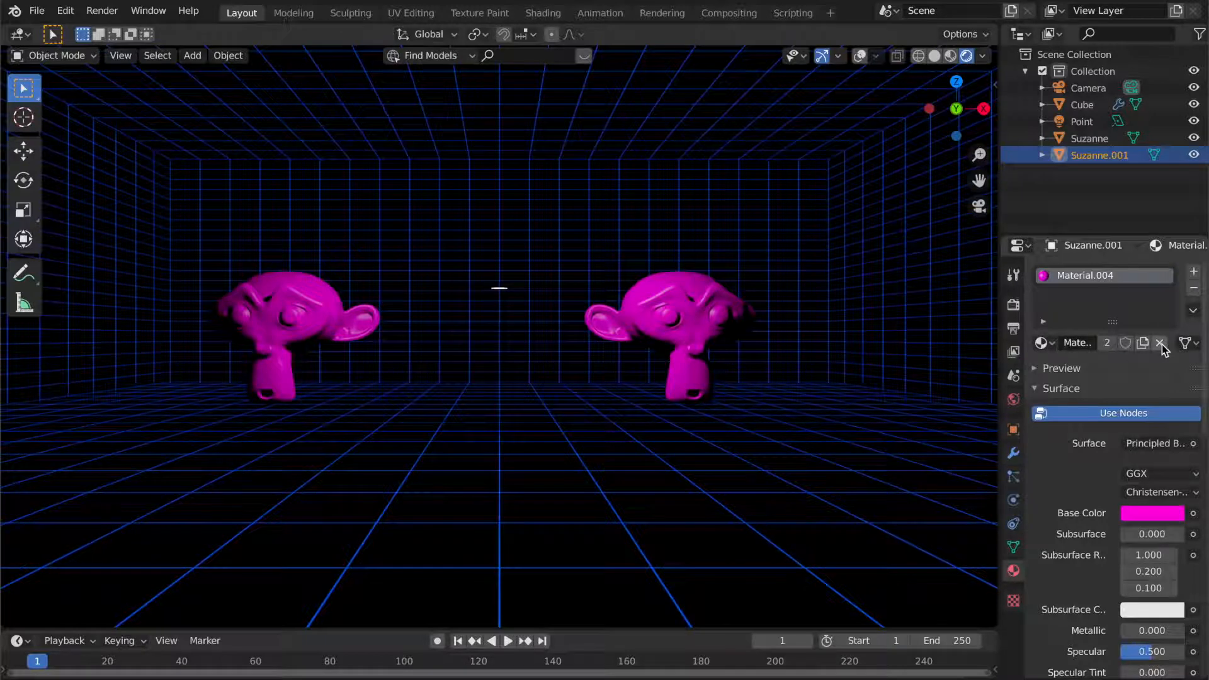
Step: Unlink Material.004 from the right Suzanne and give it a new Material.005 with Metallic 1.0
{"action": "left_click", "coordinate": [1160, 343]}
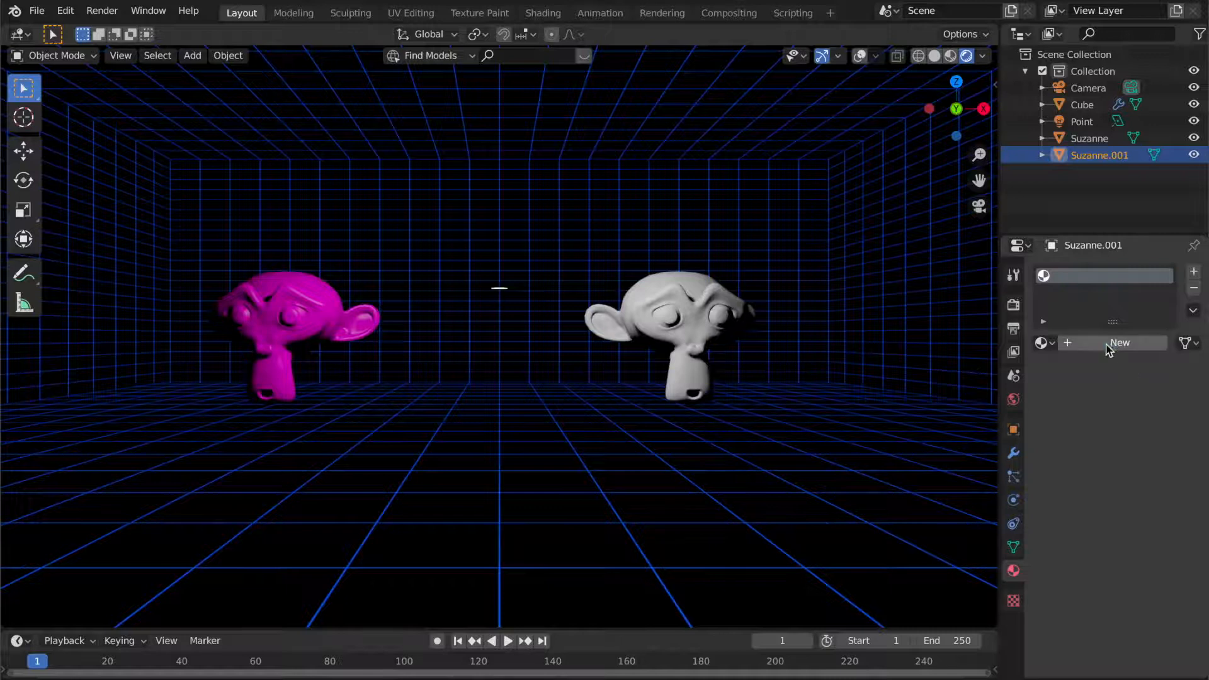
{"action": "left_click", "coordinate": [1119, 342]}
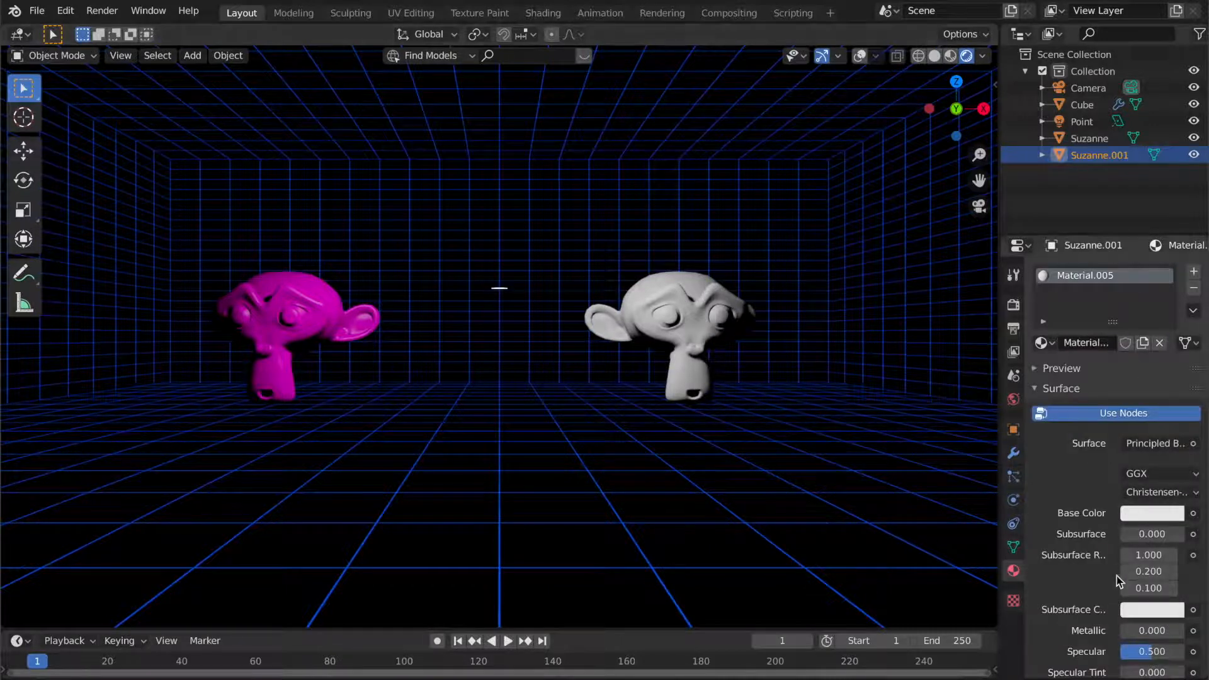
{"action": "left_click", "coordinate": [1149, 630]}
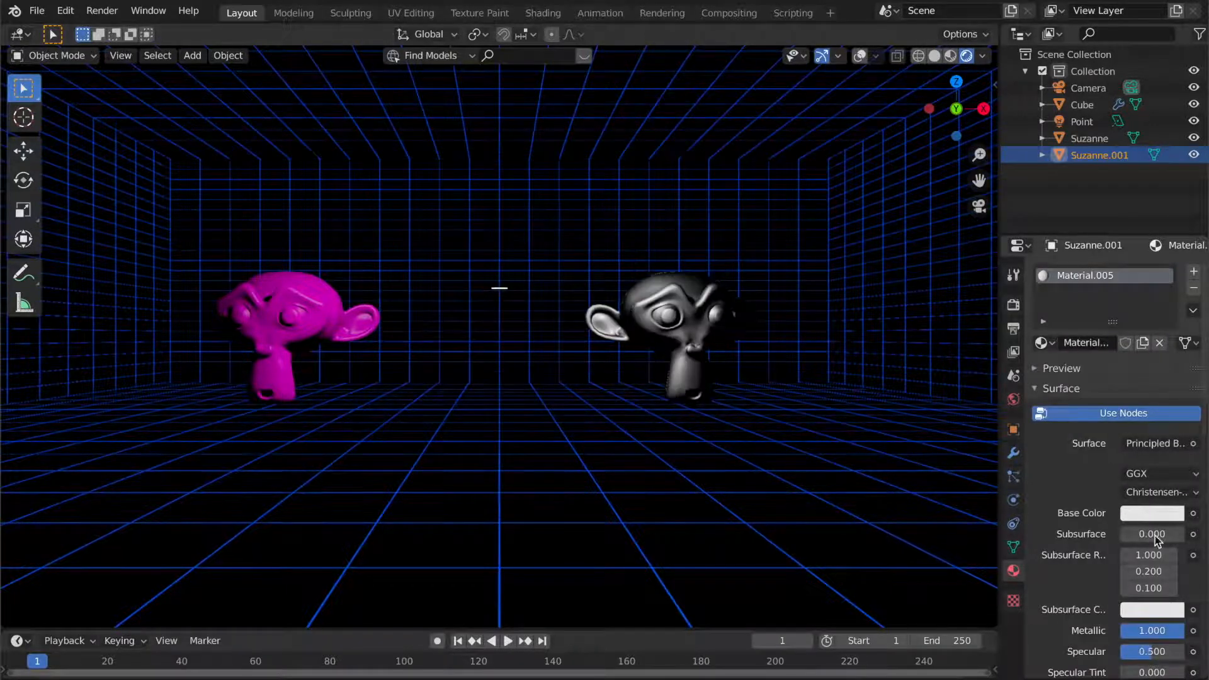
{"action": "left_click", "coordinate": [1151, 511]}
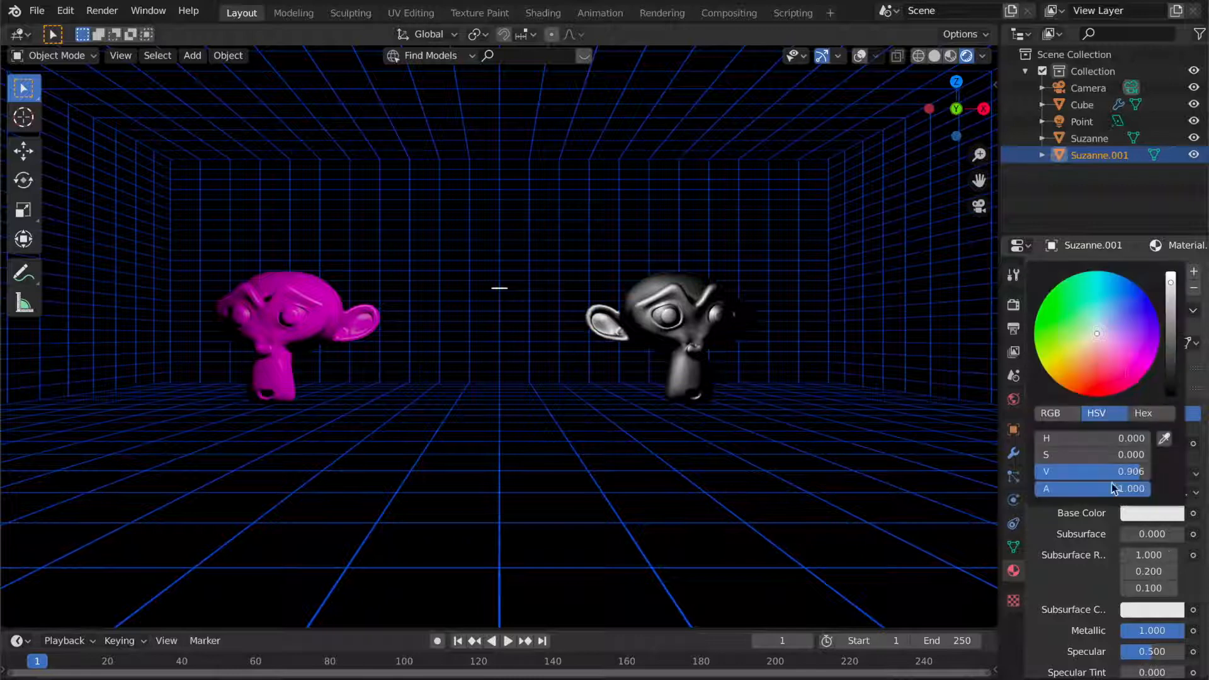